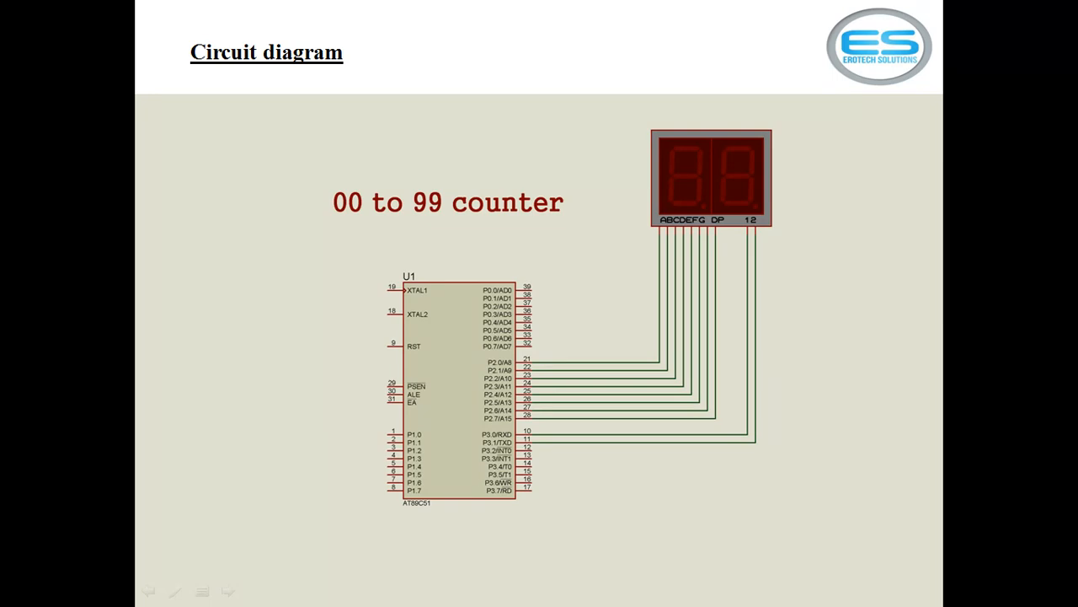
Leave the circuit diagram slideshow and return to the PowerPoint editor.
key("alt+tab")
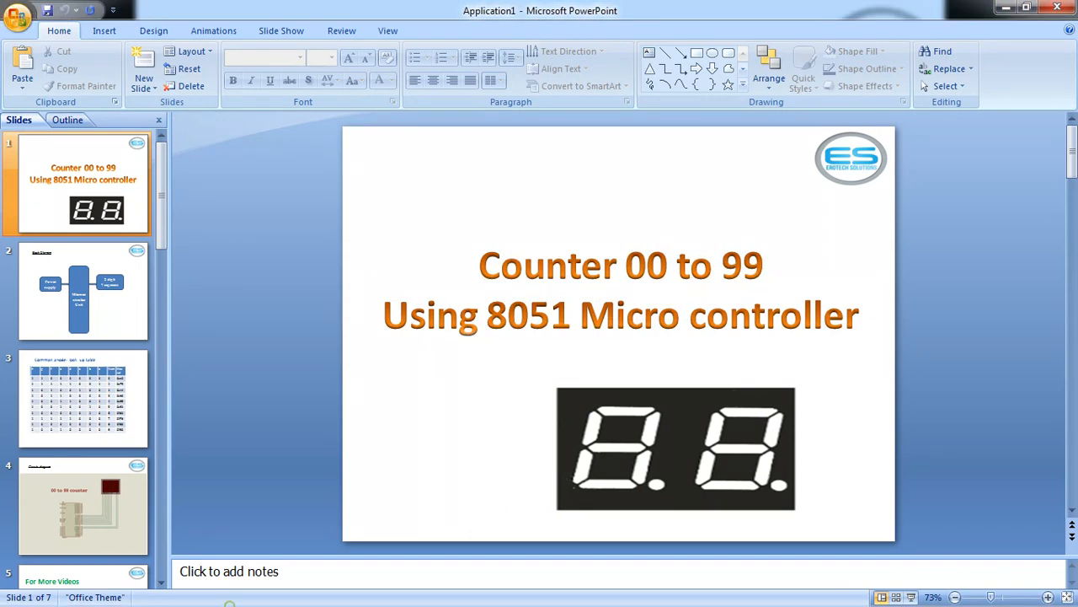
Bring up 'numbers 00 to 99 counter.c' with its 0-error build output in Keil.
key("F5")
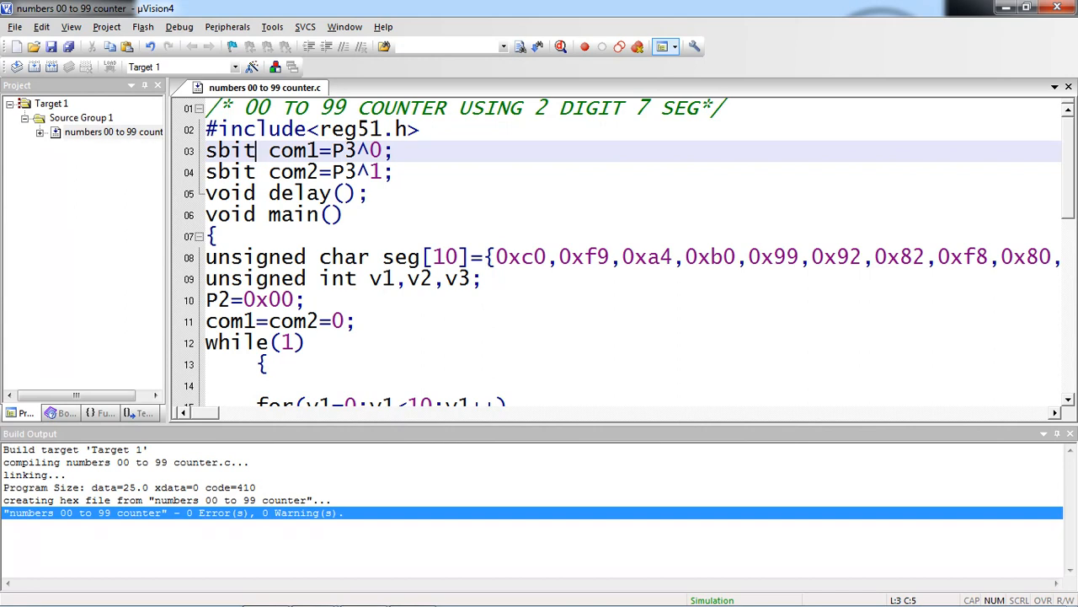
double_click(230, 150)
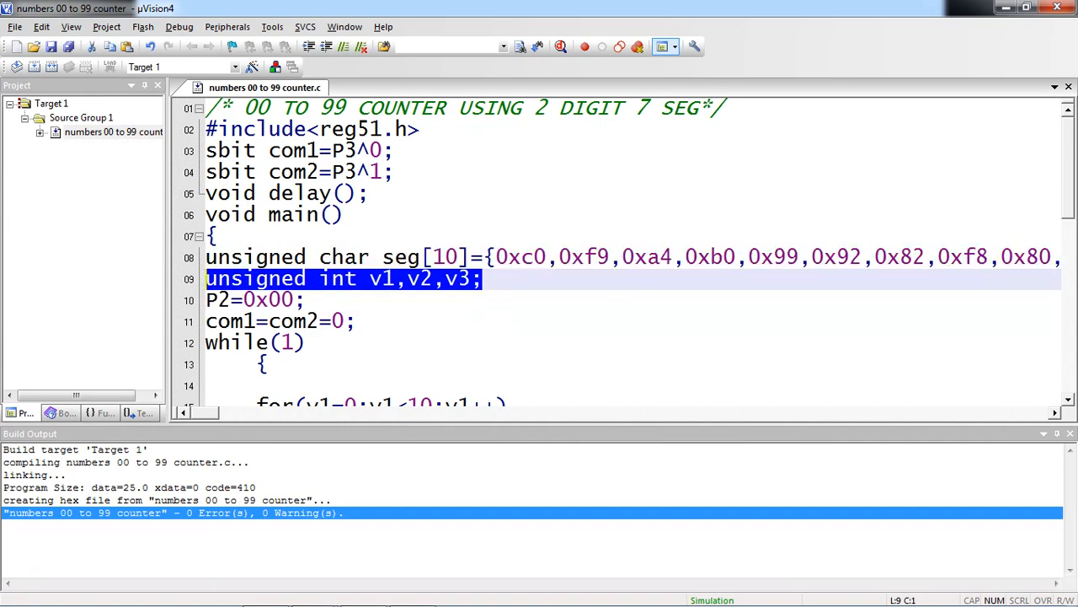
left_click(303, 299)
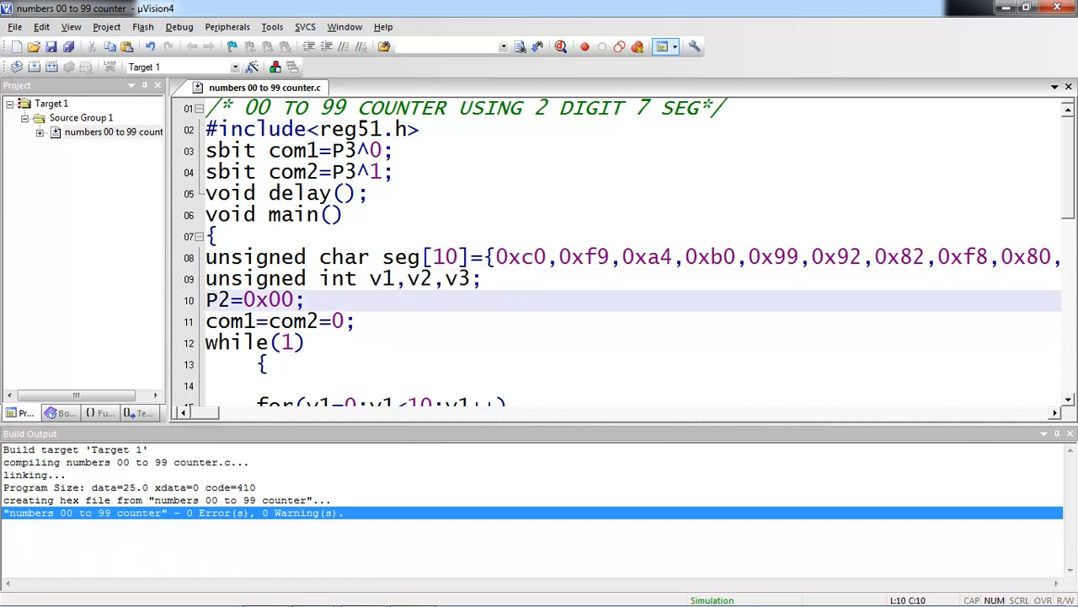
left_click(318, 300)
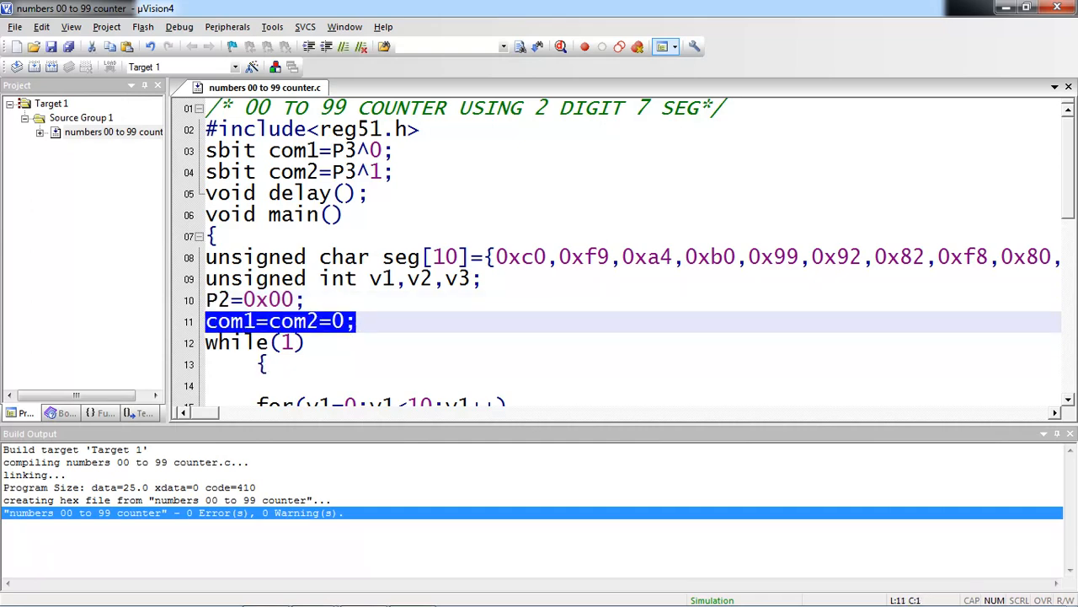
scroll("down", 3)
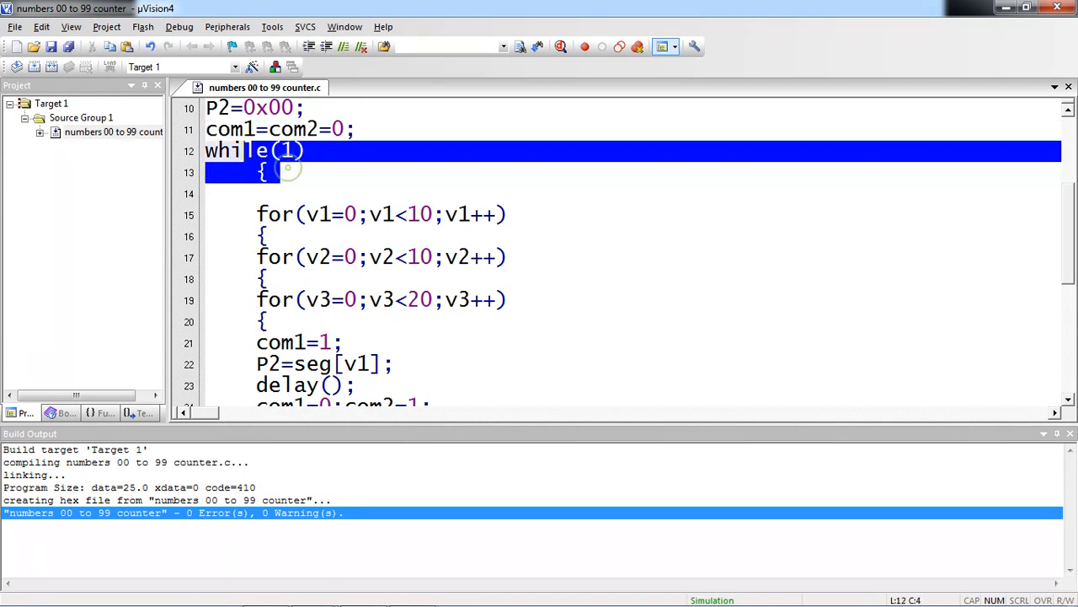
left_click(546, 236)
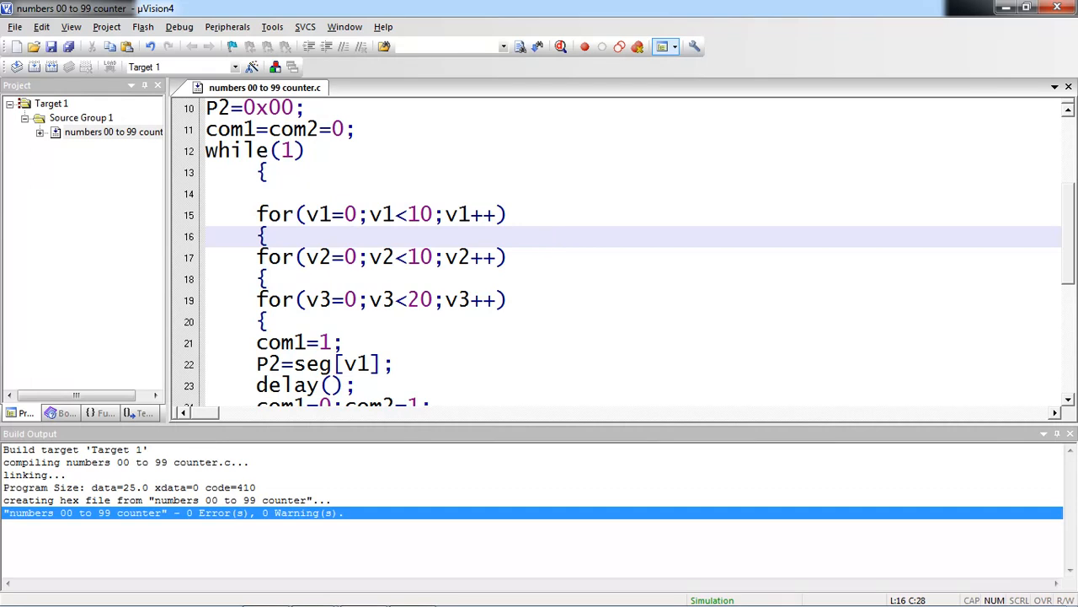
left_click_drag(404, 213, 516, 213)
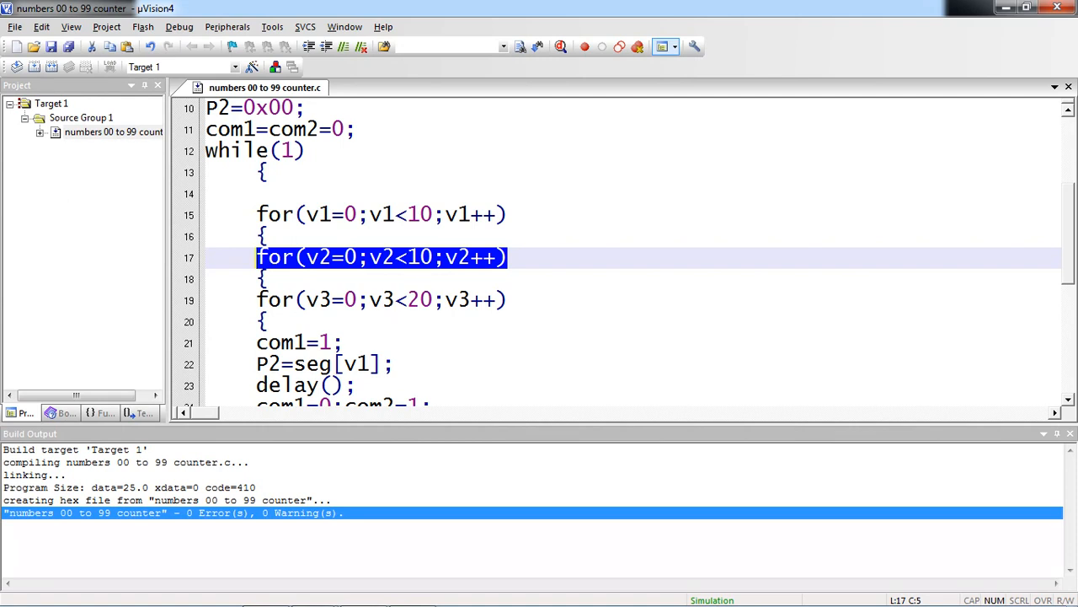
left_click(282, 321)
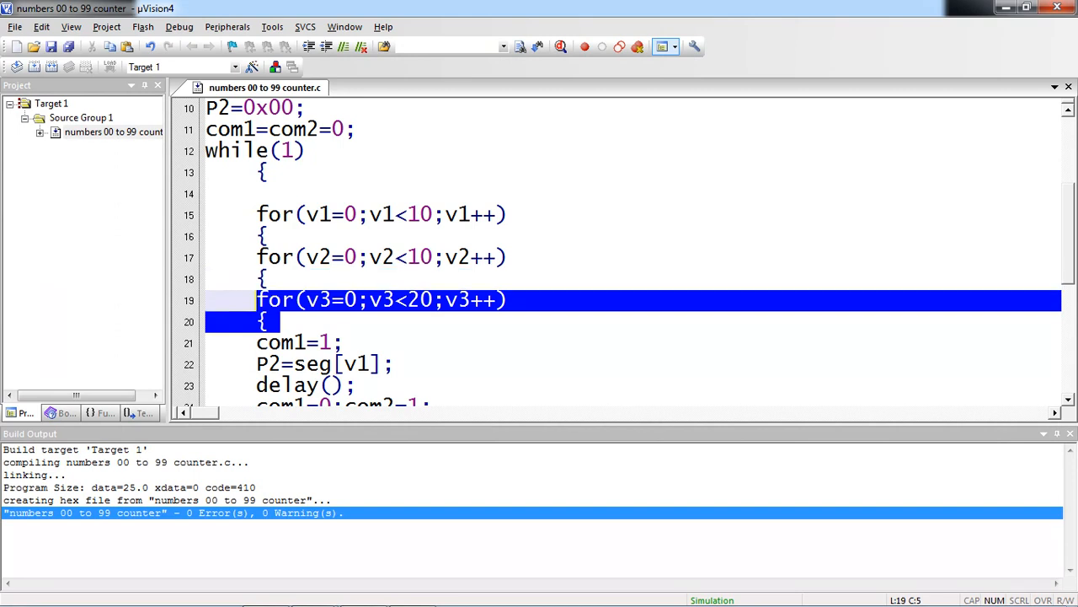
scroll("down", 3)
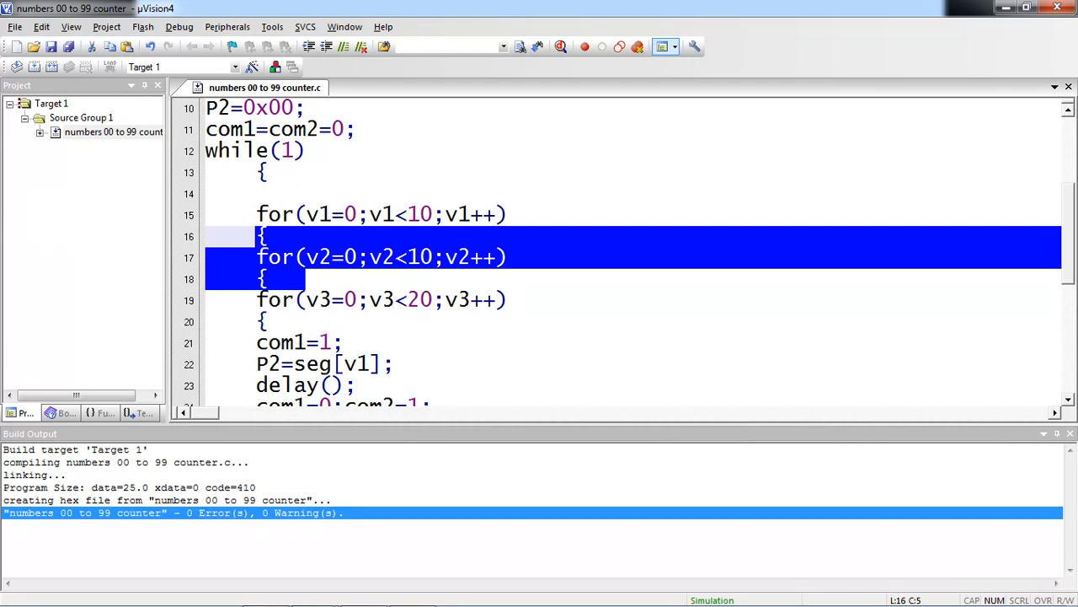
left_click(304, 321)
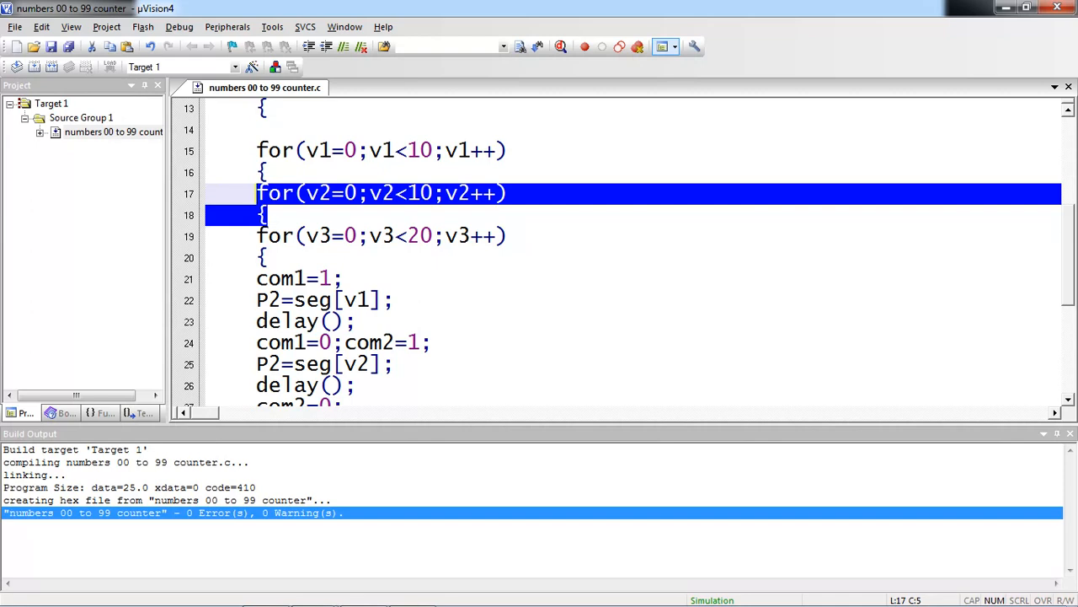
scroll("down", 3)
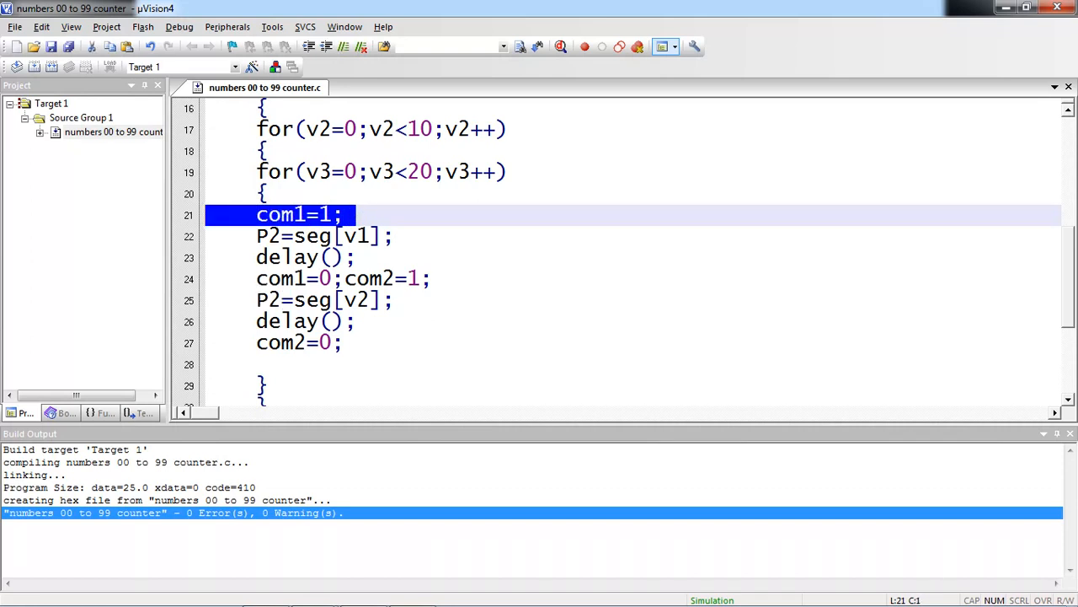
left_click(389, 235)
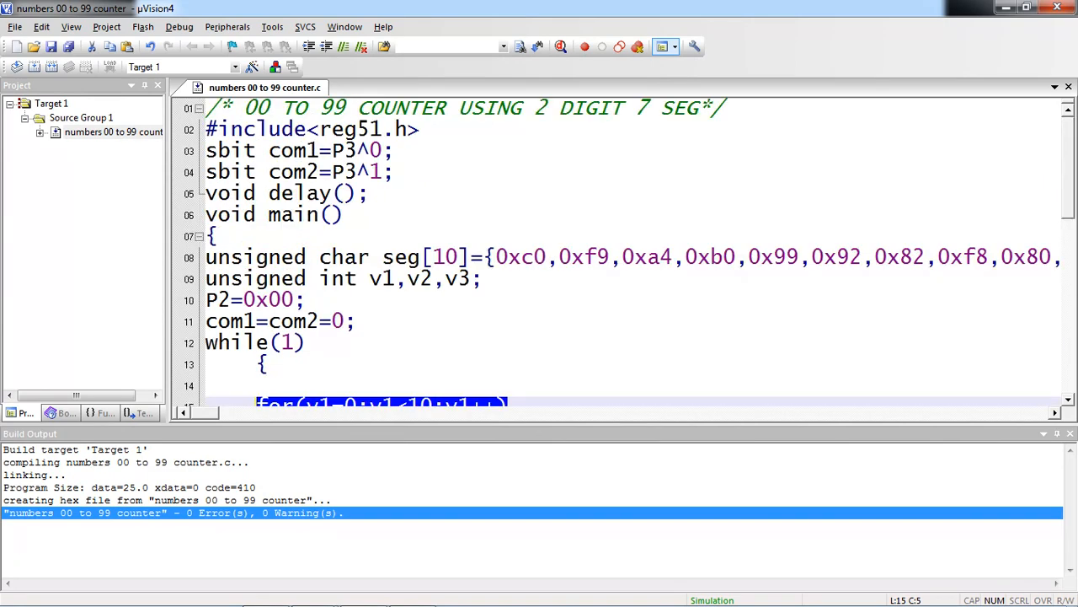
double_click(518, 256)
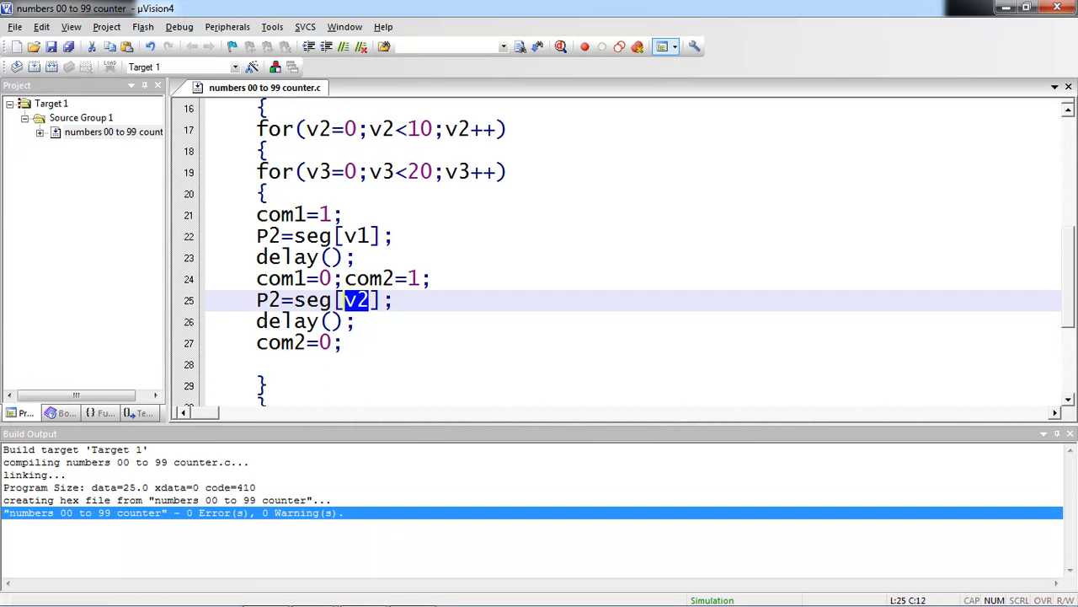
left_click_drag(257, 171, 306, 364)
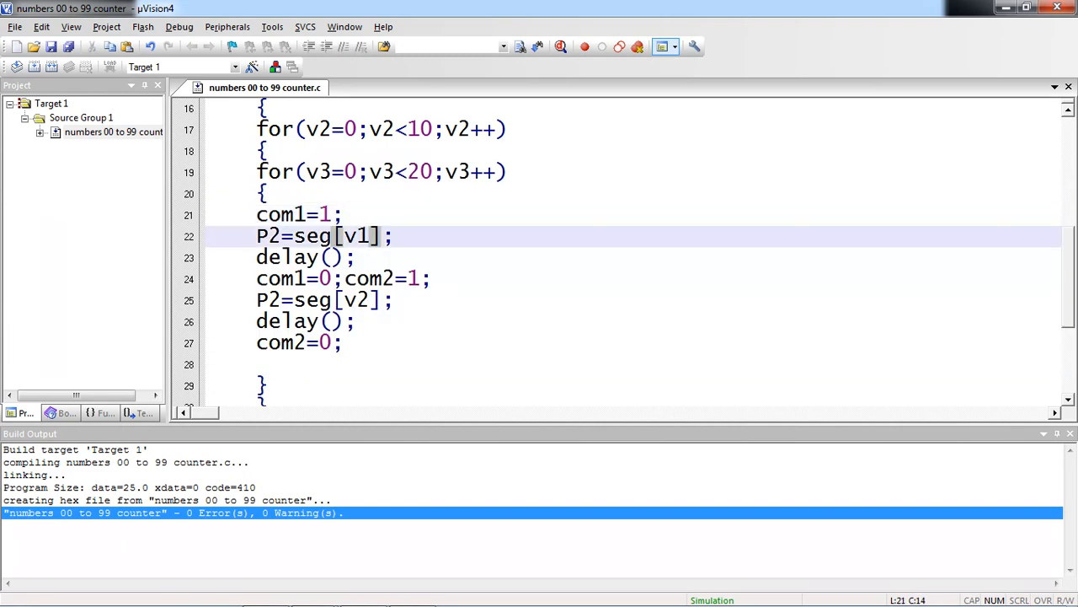
Review the nested counting loops down to the delay routine before rebuilding.
double_click(356, 235)
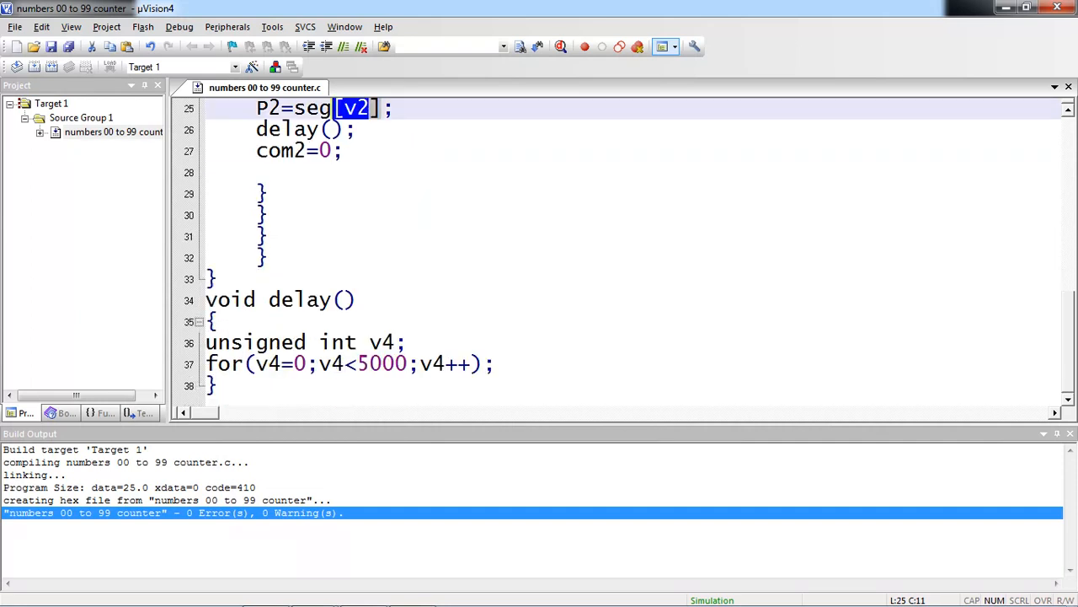
left_click_drag(209, 321, 215, 385)
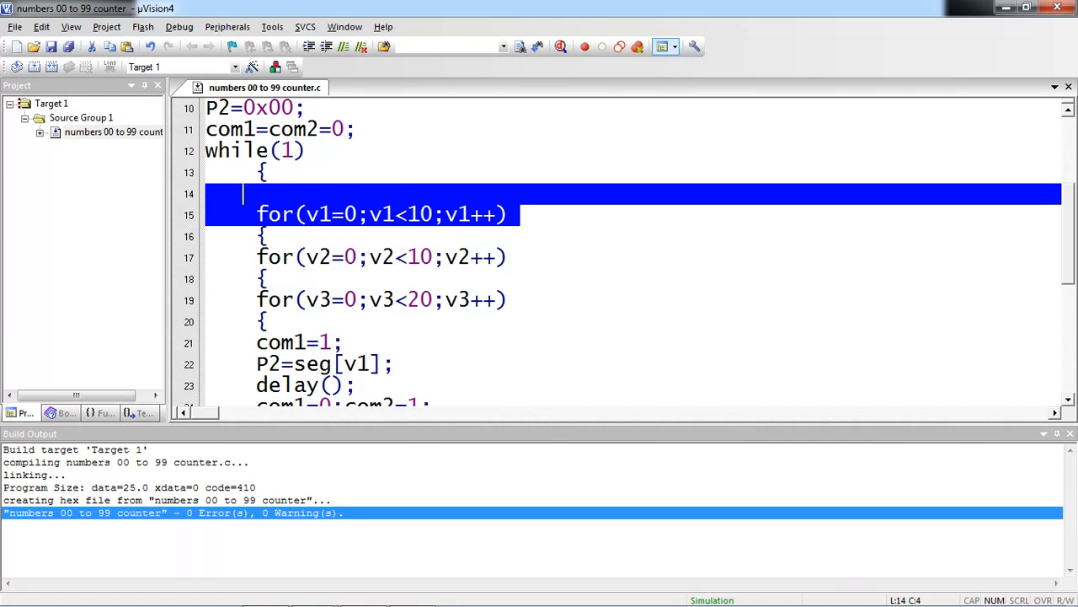
scroll("down", 3)
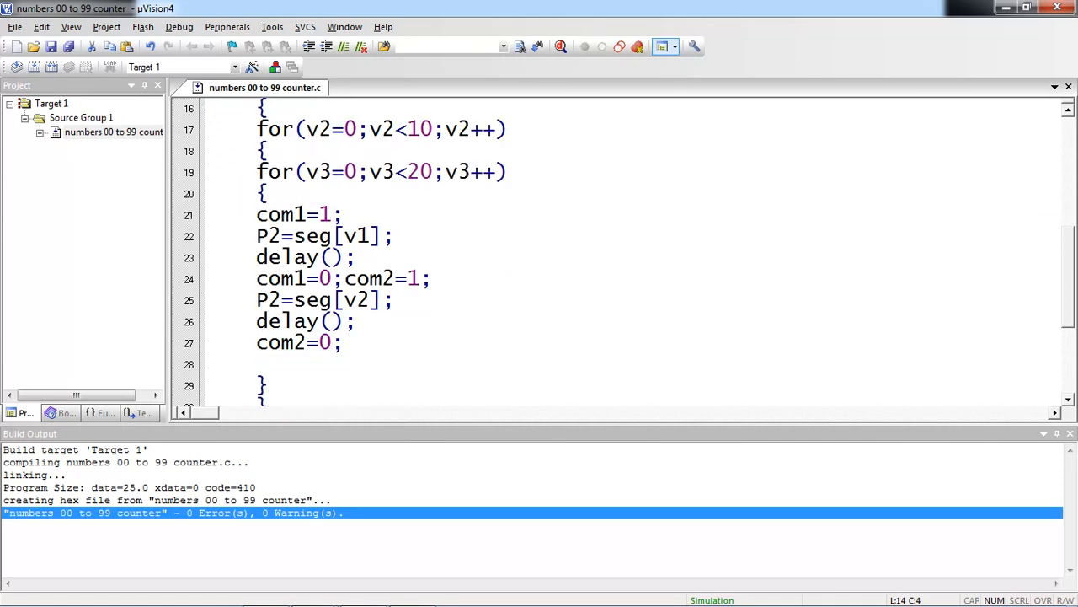
scroll("down", 3)
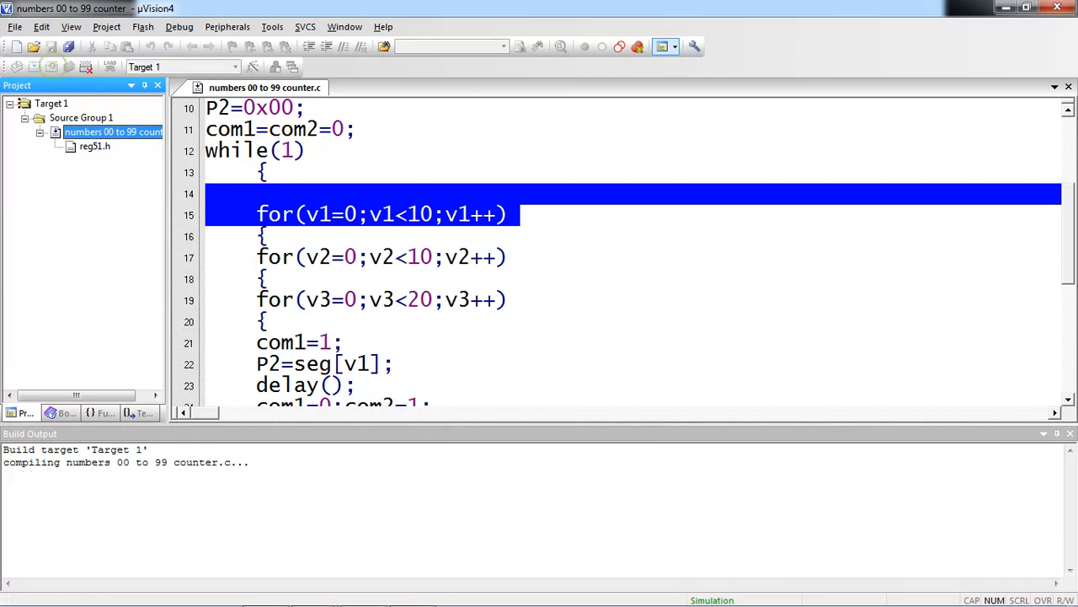
Confirm Create HEX File is enabled in Target 1's Output options, then switch to ISIS.
left_click(51, 67)
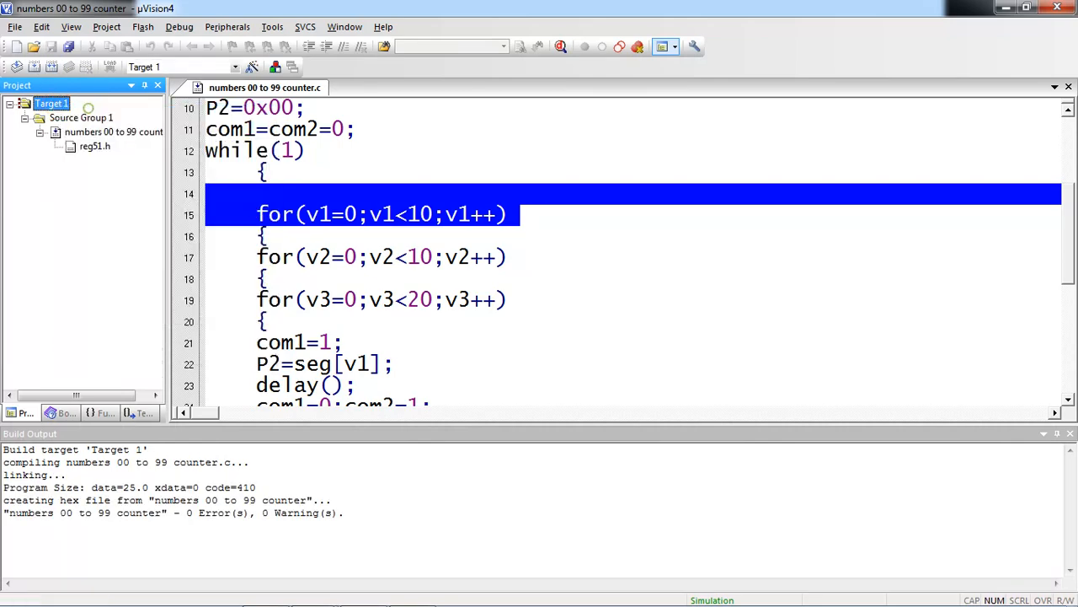
left_click(274, 67)
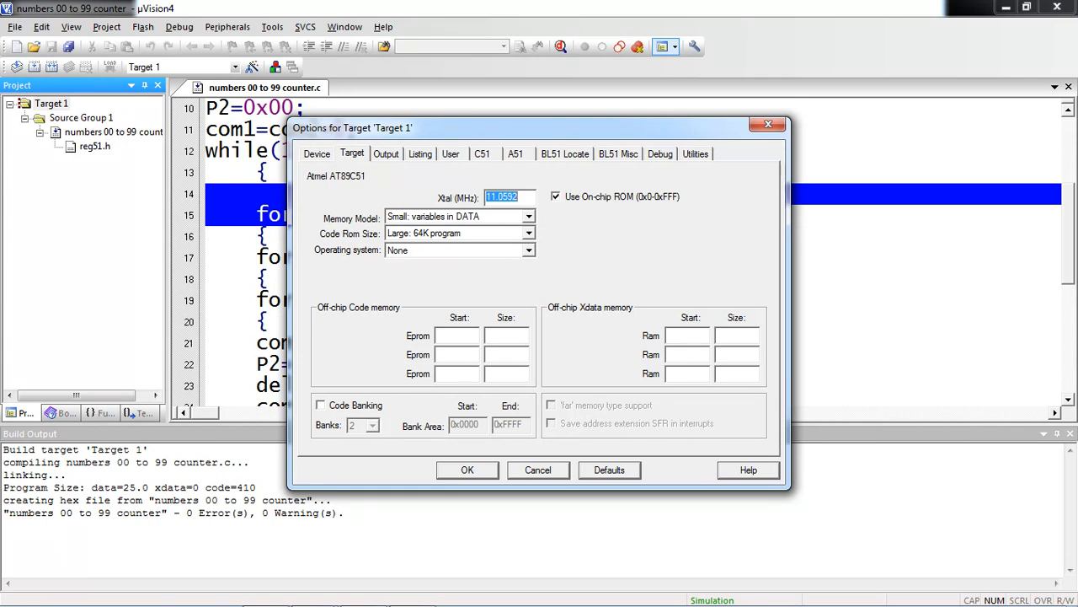
left_click(386, 153)
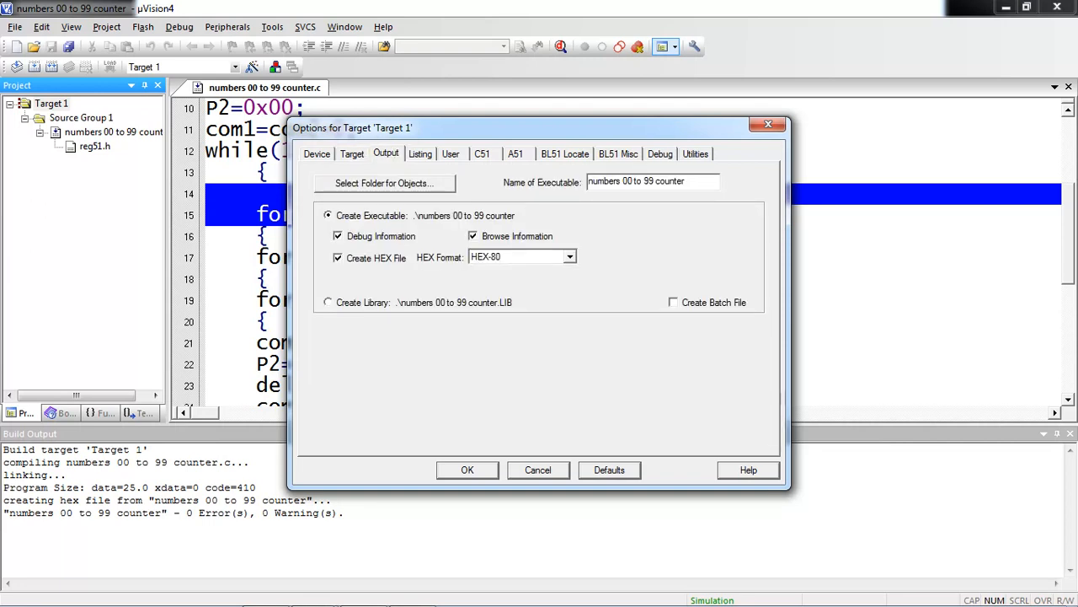
left_click(466, 469)
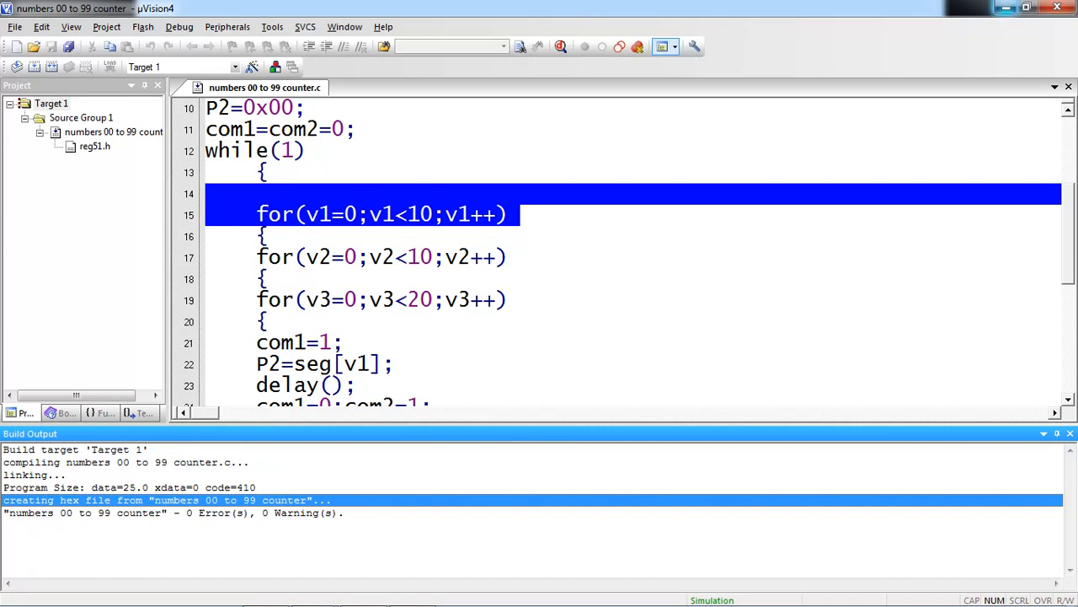
left_click(1026, 8)
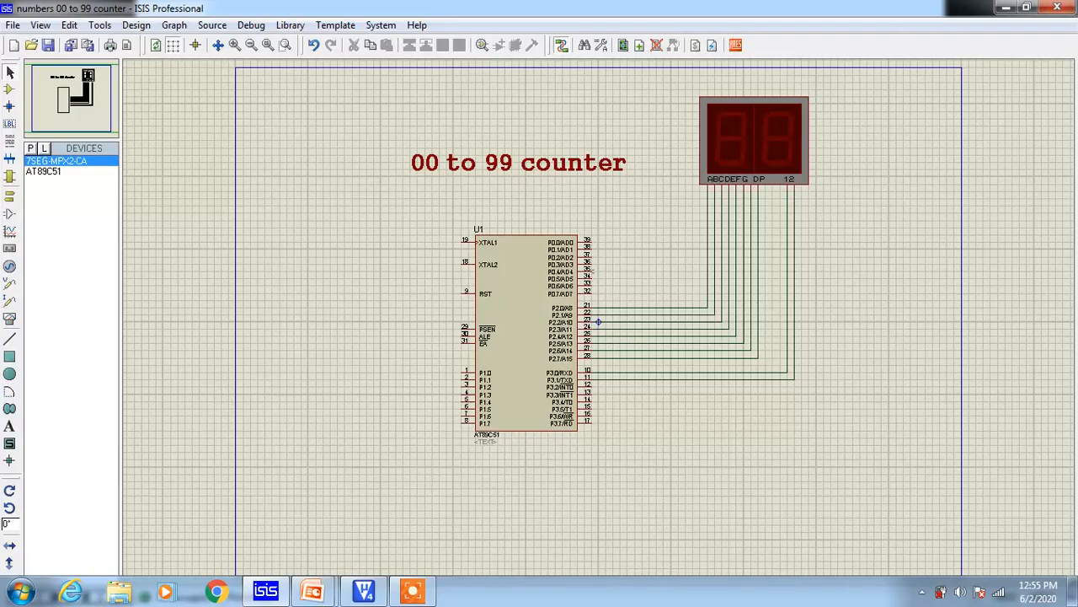
Focus the ISIS window and select the AT89C51 microcontroller U1.
left_click(22, 597)
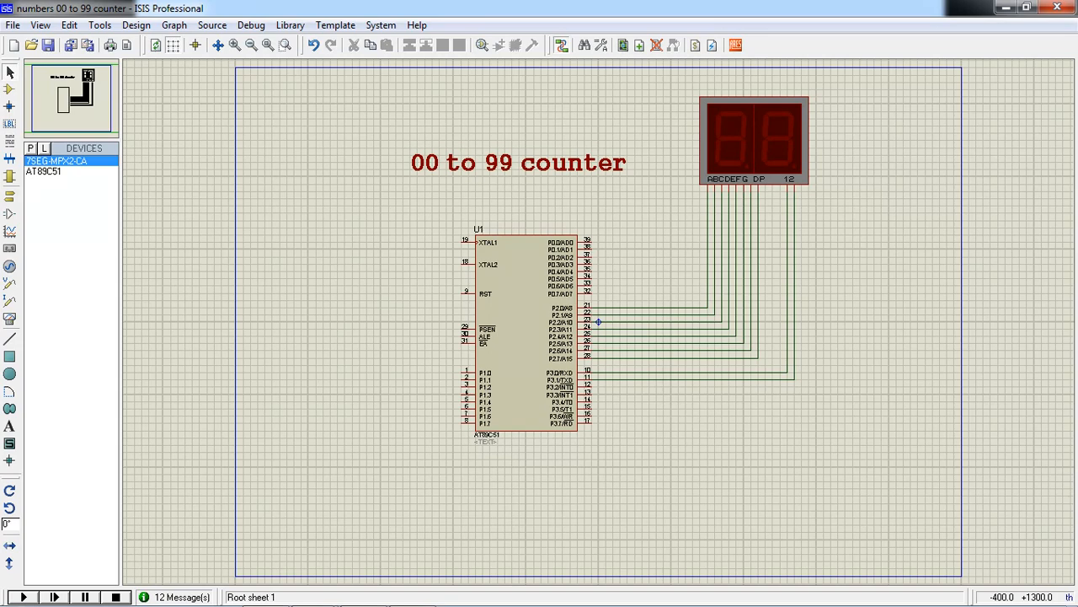
left_click(527, 333)
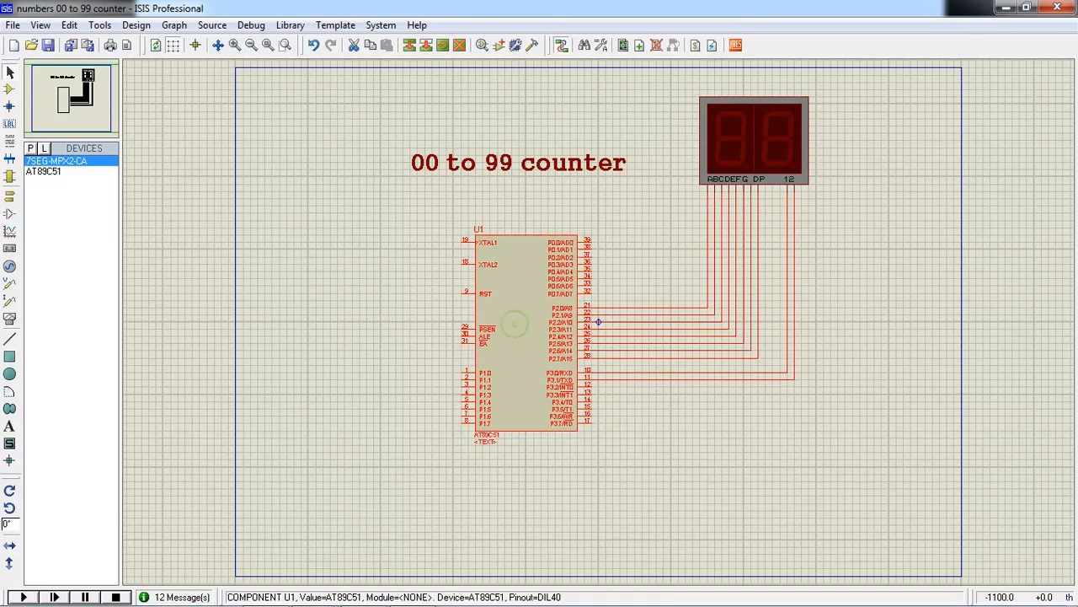
Set U1's Program File to 'numbers 00 to 99 counter.hex' and start the simulation.
double_click(518, 329)
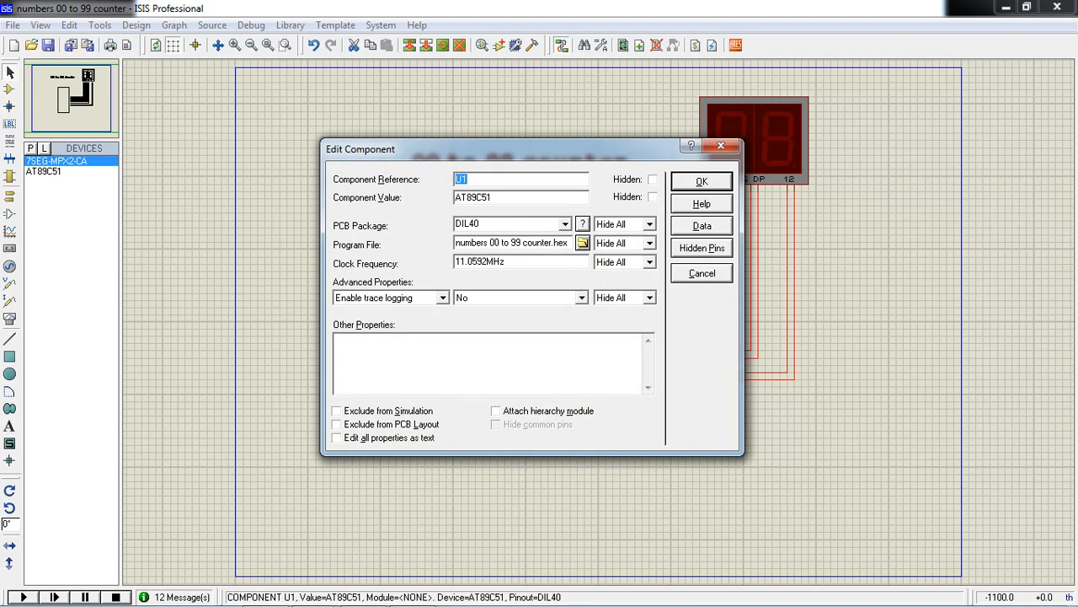
left_click(582, 244)
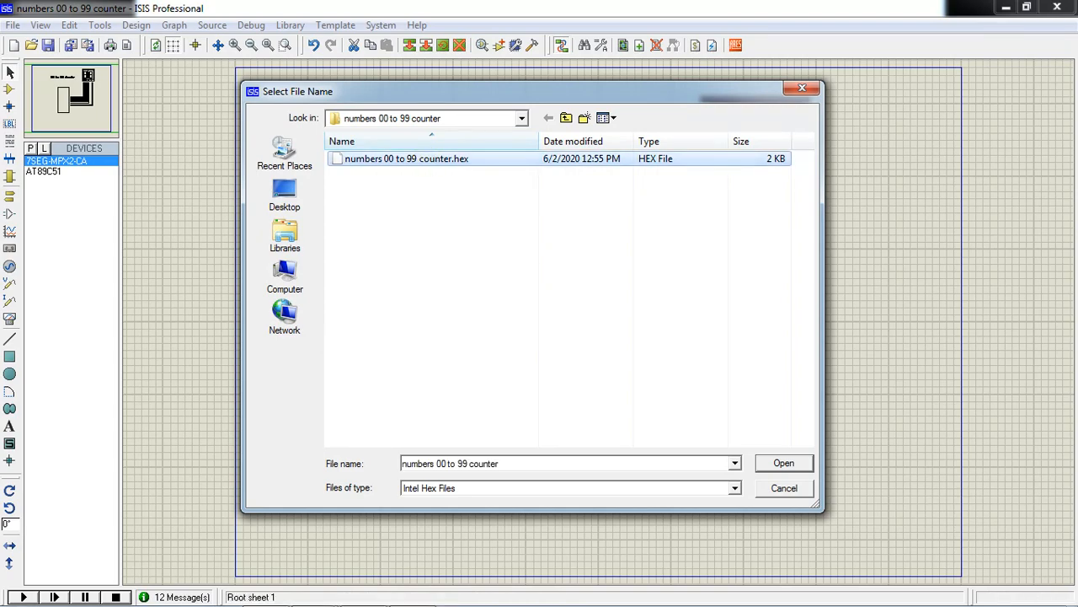
left_click(783, 463)
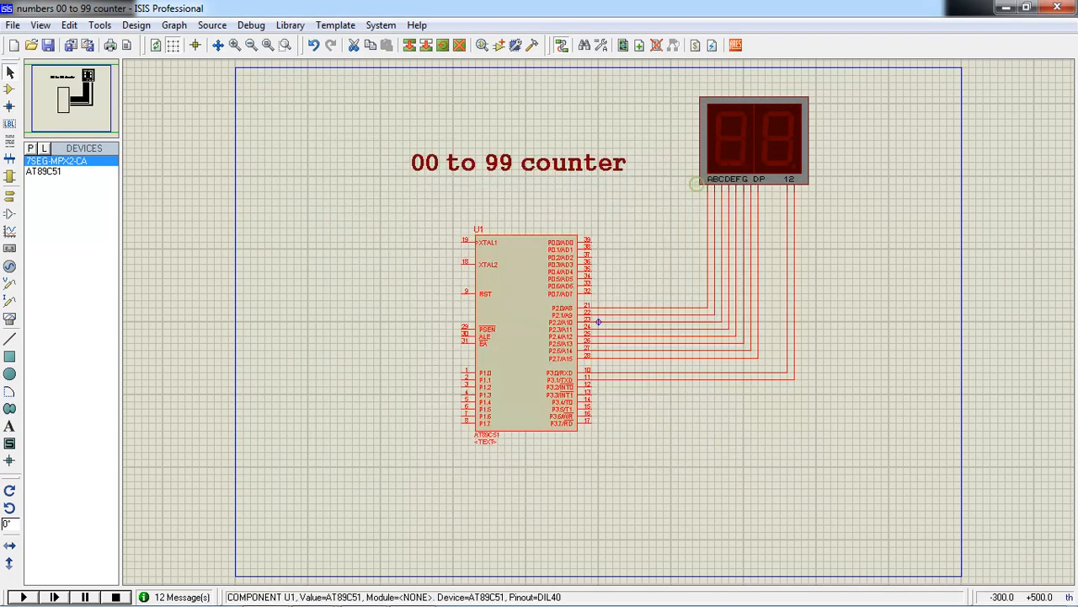
left_click(22, 596)
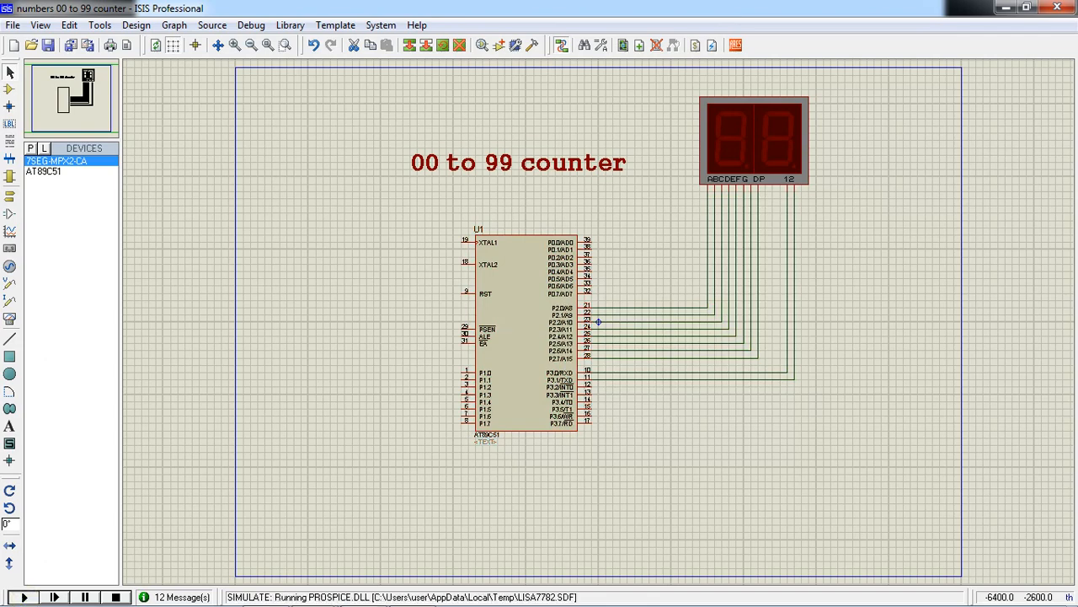
Run the simulation until the display reaches 27, then minimize ISIS.
left_click(24, 597)
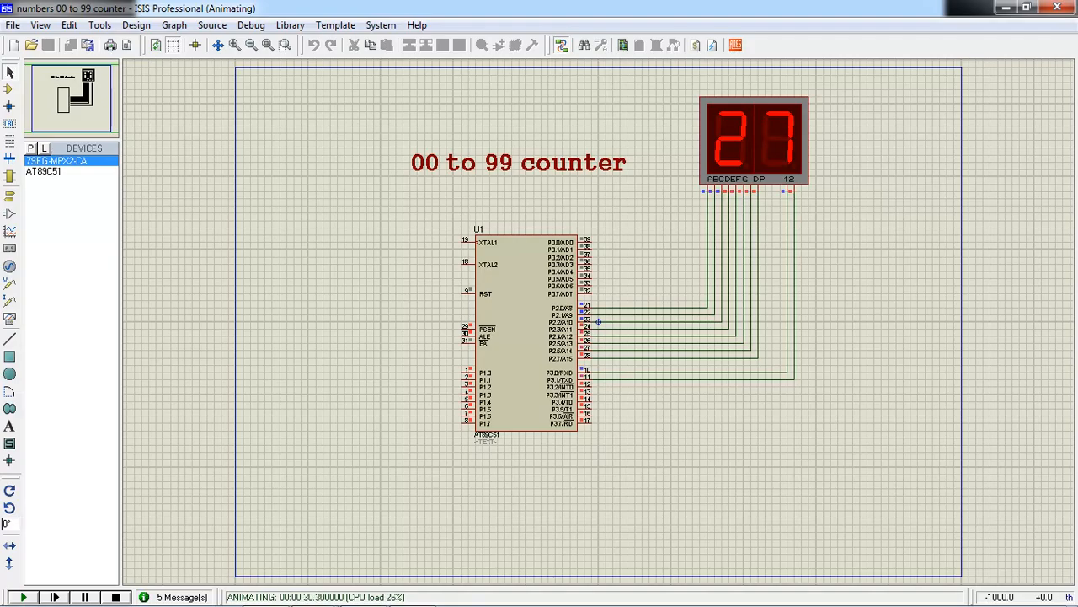
left_click(1026, 8)
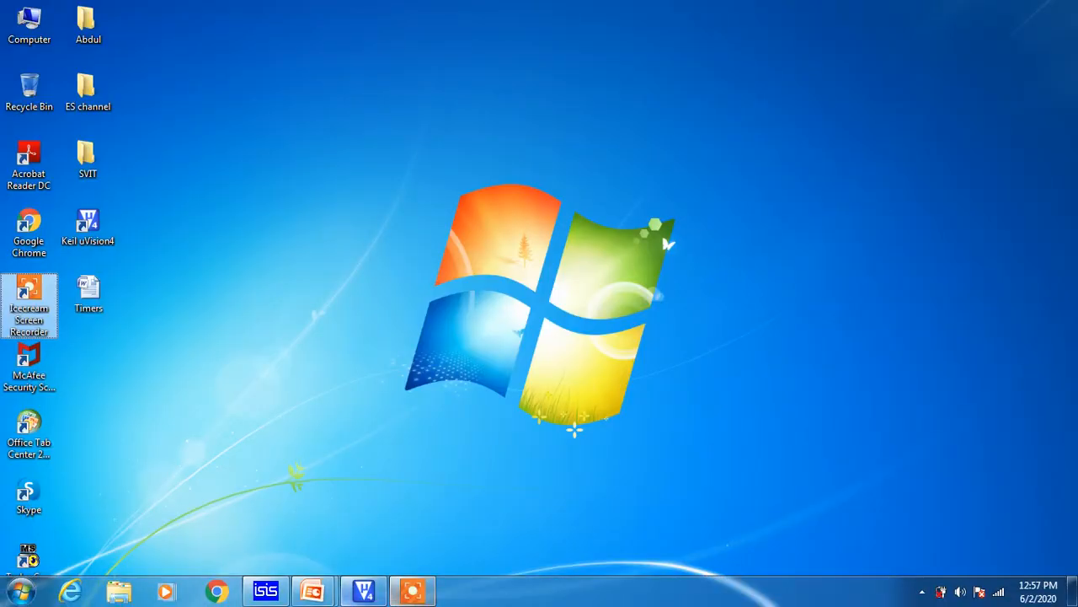